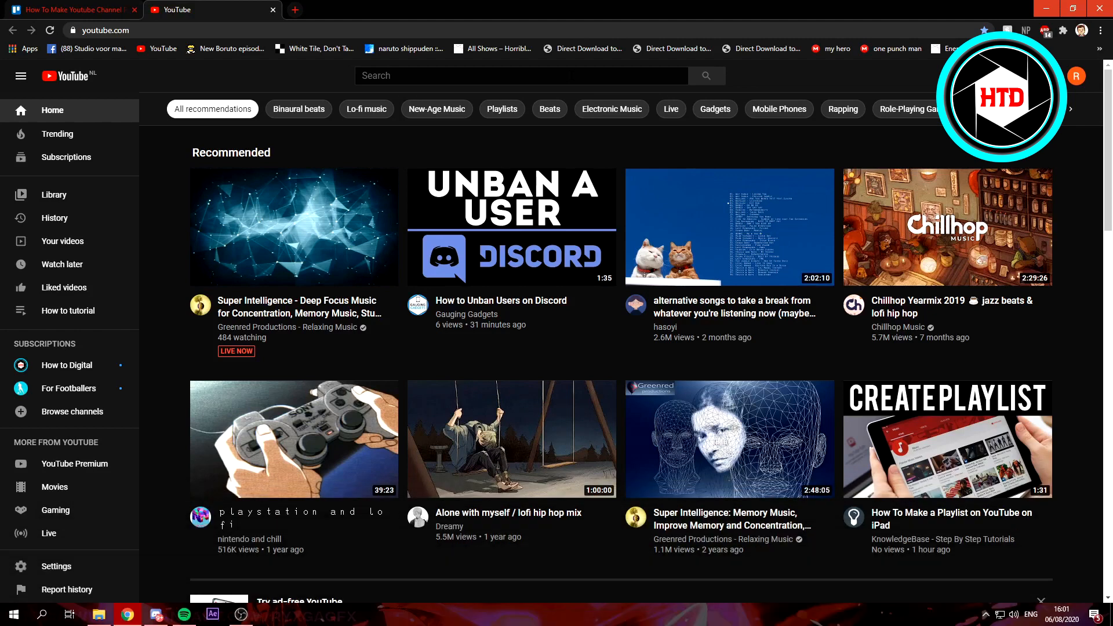
pyautogui.moveTo(511, 227)
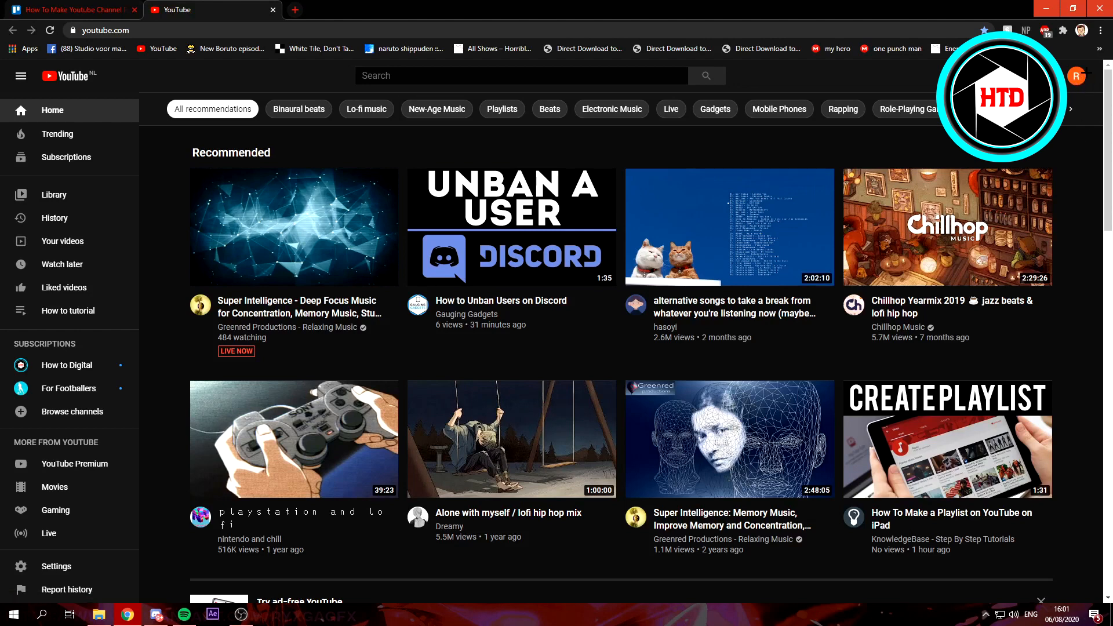
# Open the YouTube account menu from the profile avatar
pyautogui.click(1077, 76)
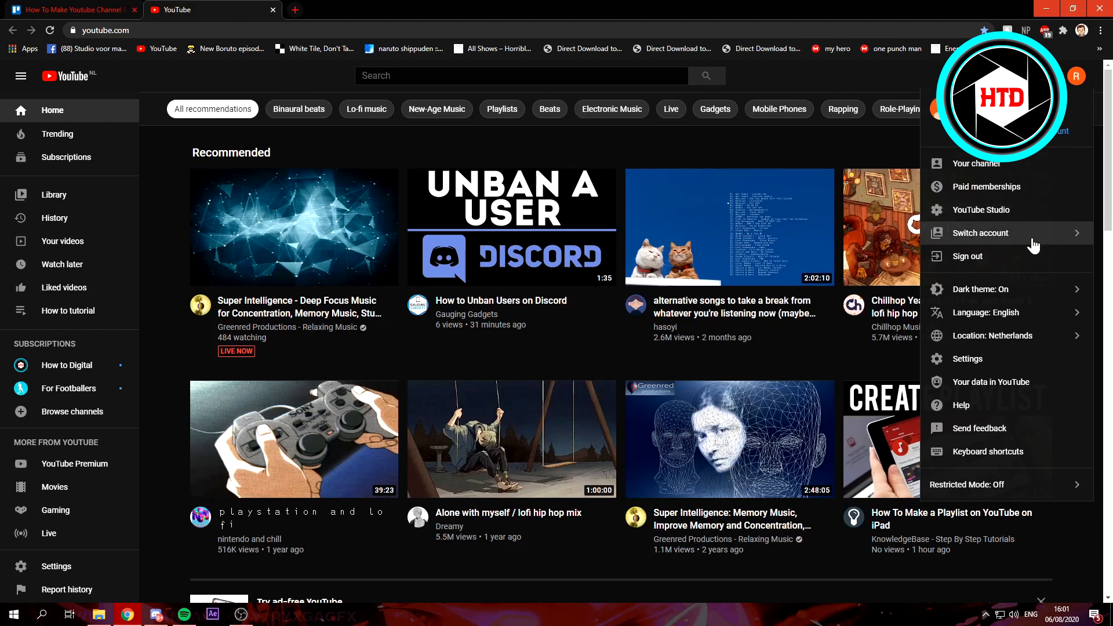
pyautogui.moveTo(1018, 209)
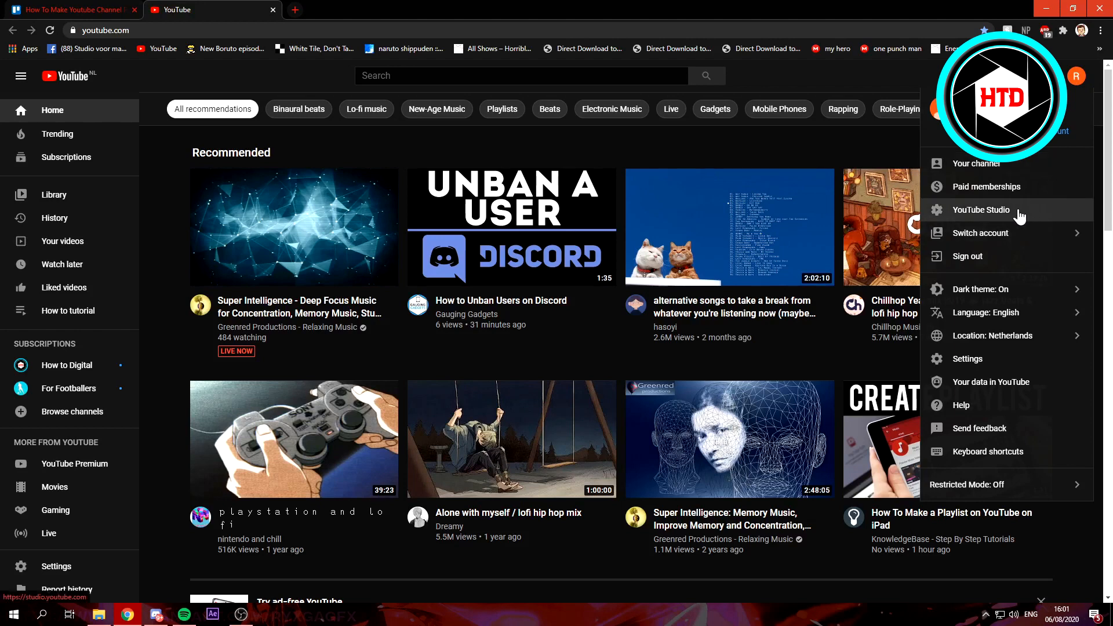
# Go to the YouTube Studio dashboard and open its Settings dialog
pyautogui.click(980, 210)
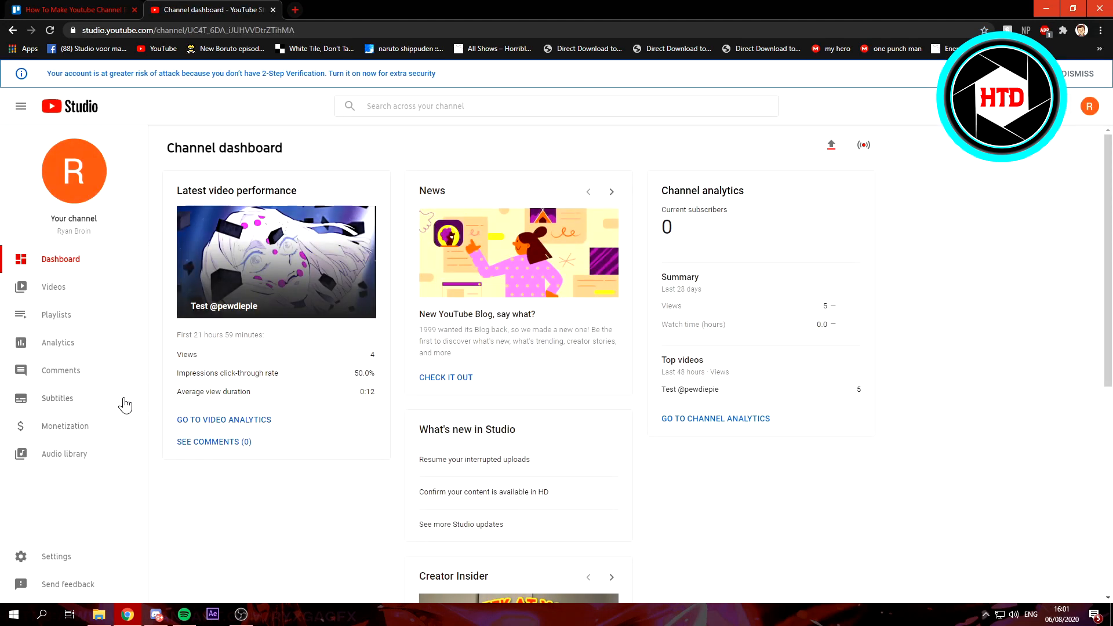
pyautogui.click(56, 556)
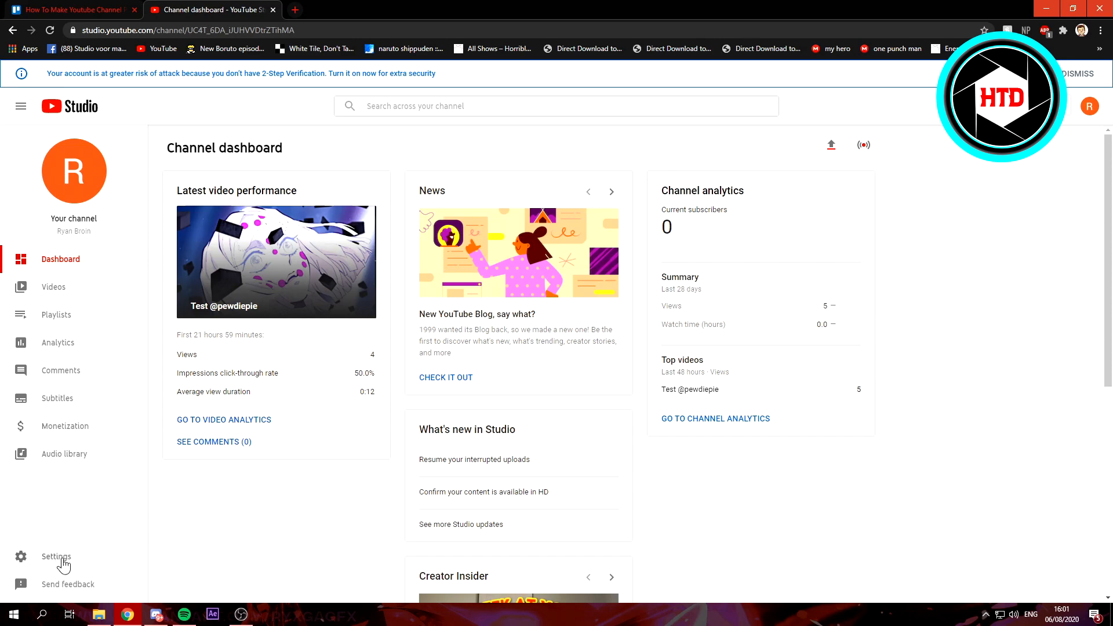
pyautogui.click(56, 556)
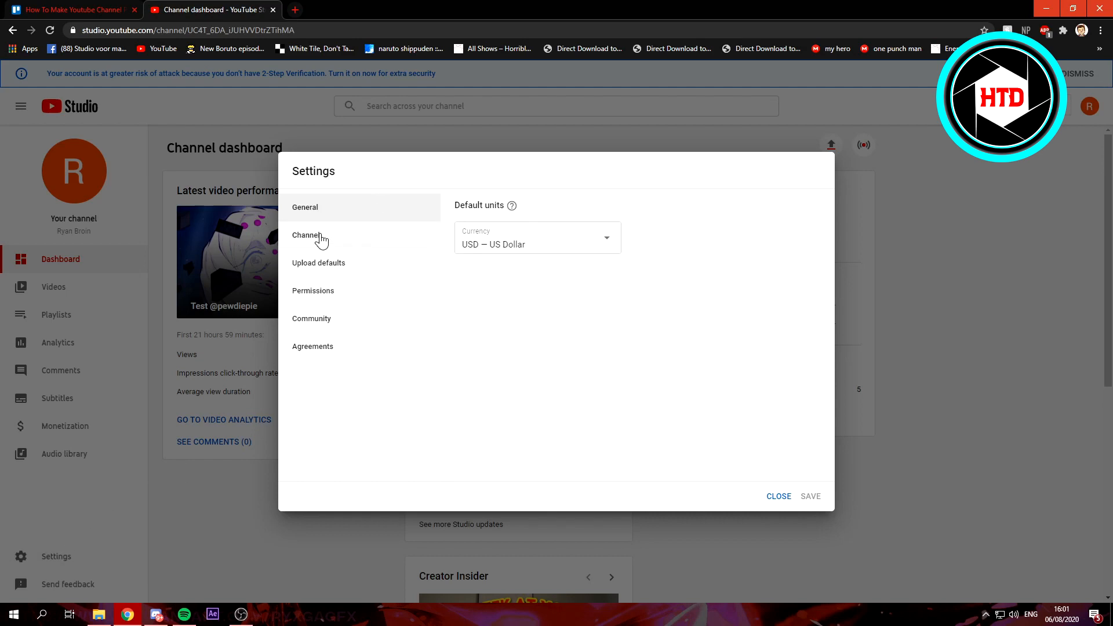
# Show Channel > Advanced settings, scrolled down to Other channel settings
pyautogui.click(306, 234)
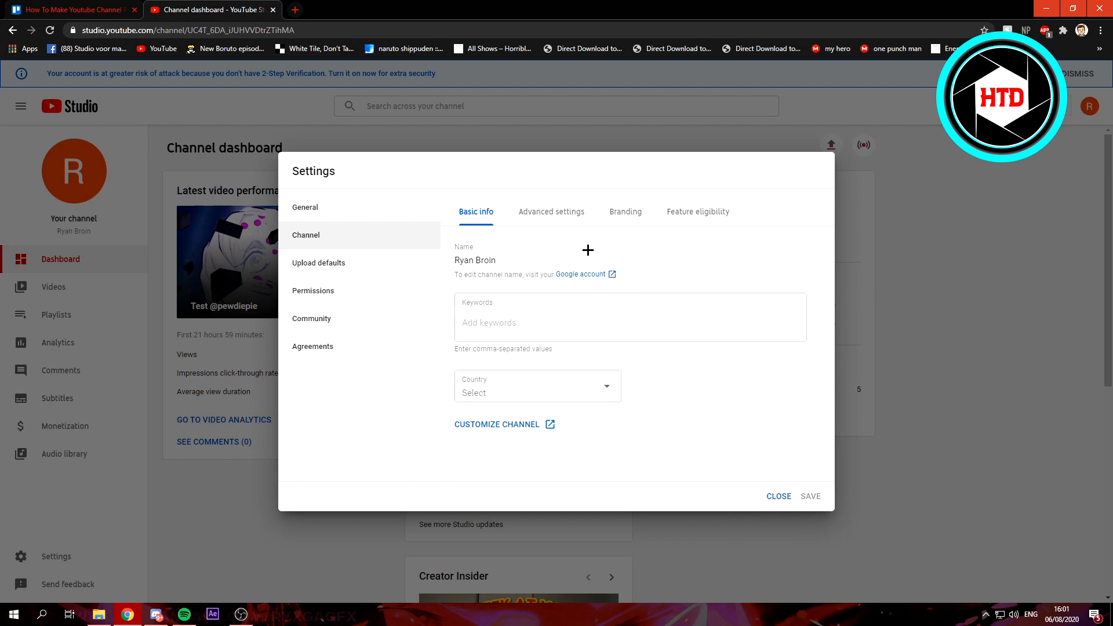
pyautogui.moveTo(541, 226)
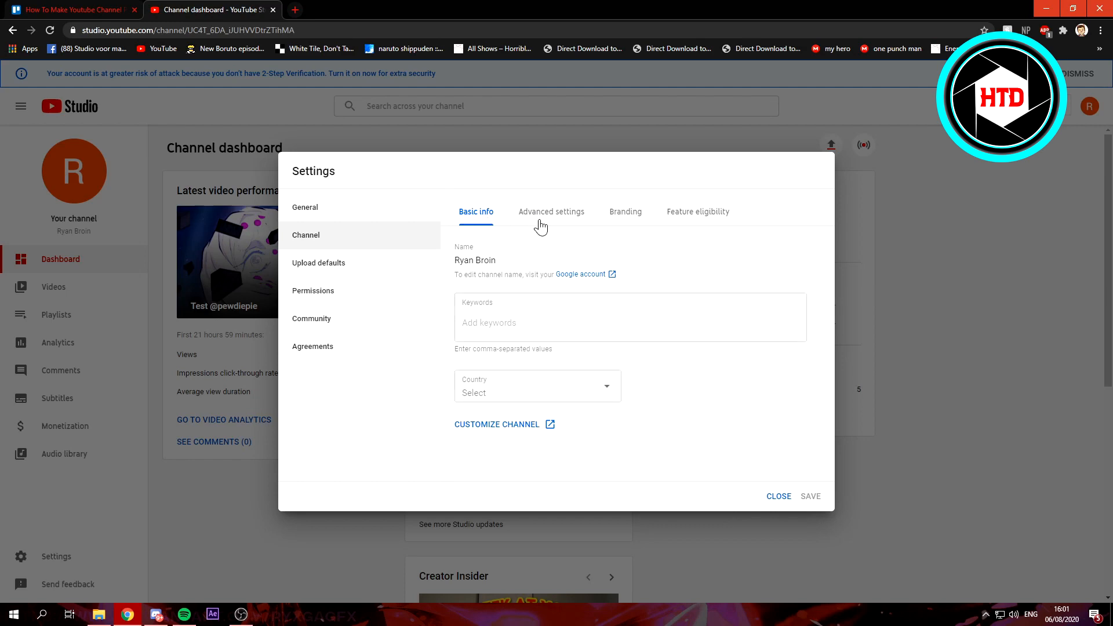
pyautogui.click(550, 212)
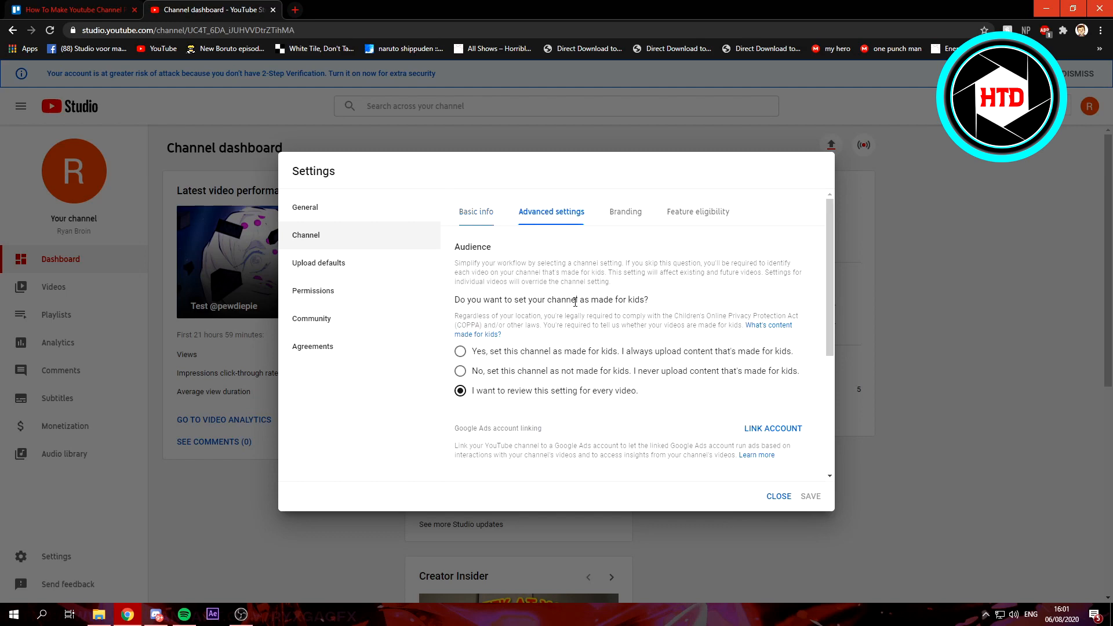
pyautogui.scroll(-3)
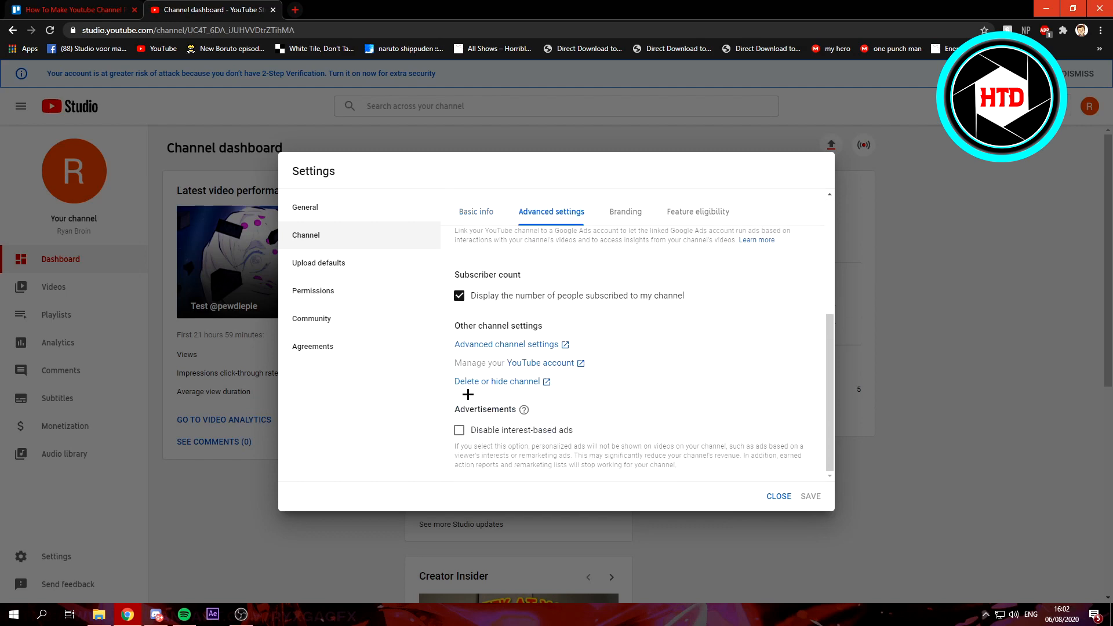
pyautogui.moveTo(506, 387)
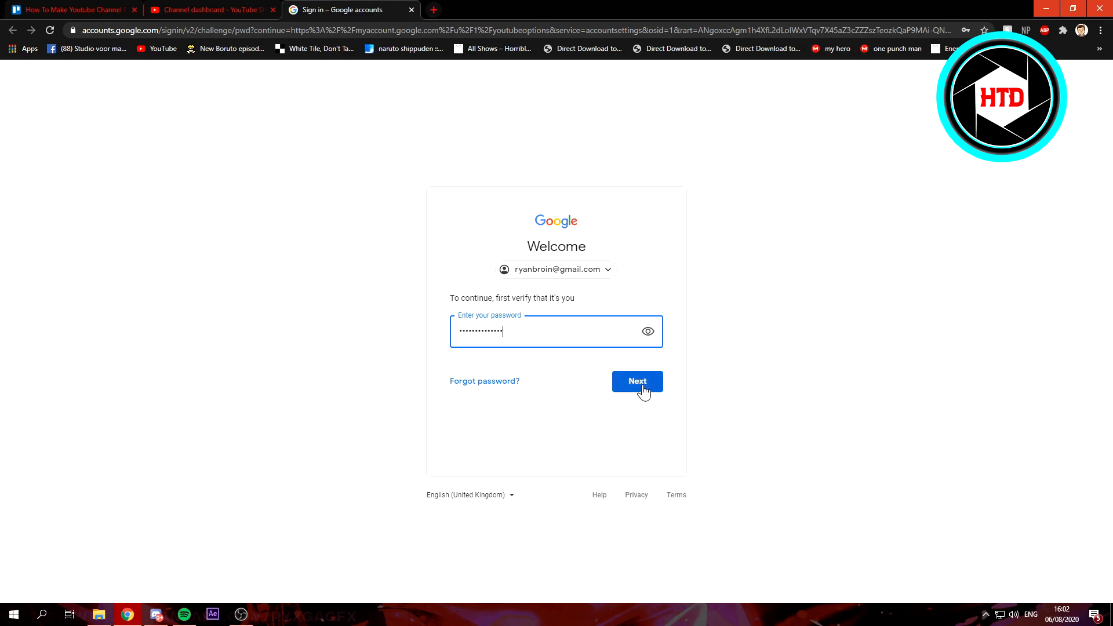
# Re-verify identity by submitting the Google account password
pyautogui.click(636, 381)
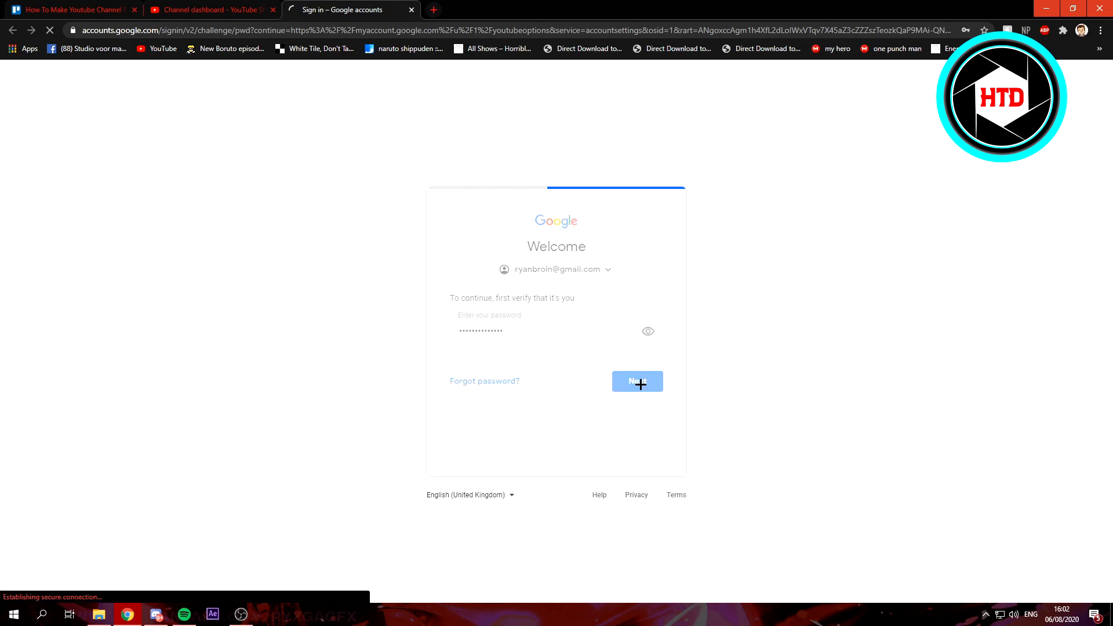
pyautogui.click(637, 381)
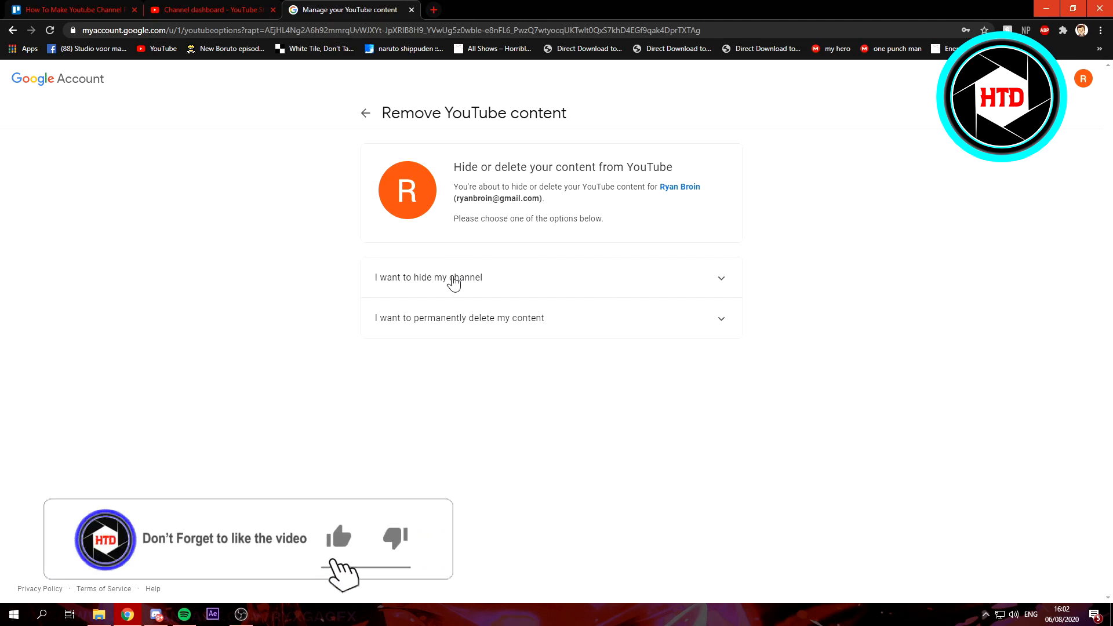
# Expand 'I want to hide my channel' and tick all three confirmation checkboxes
pyautogui.click(428, 277)
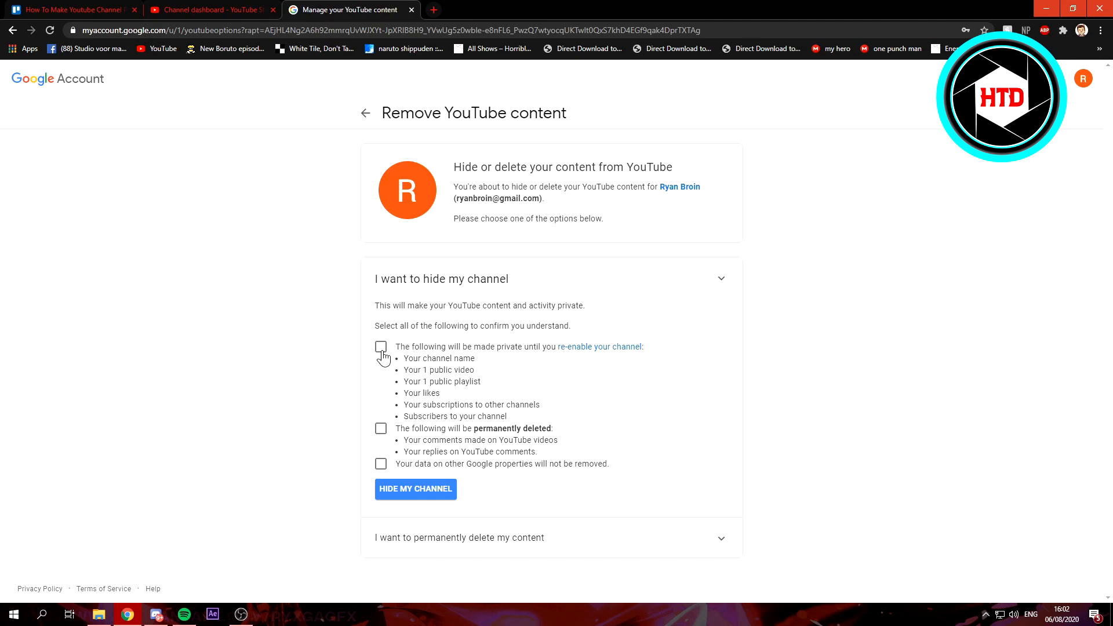
pyautogui.moveTo(518, 347)
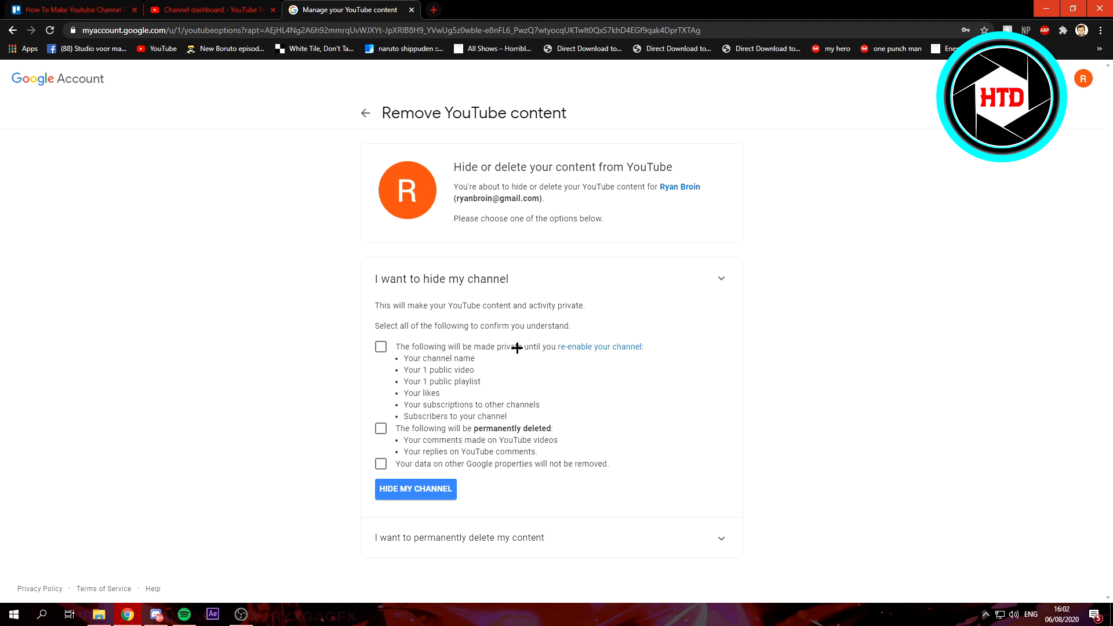
pyautogui.moveTo(600, 354)
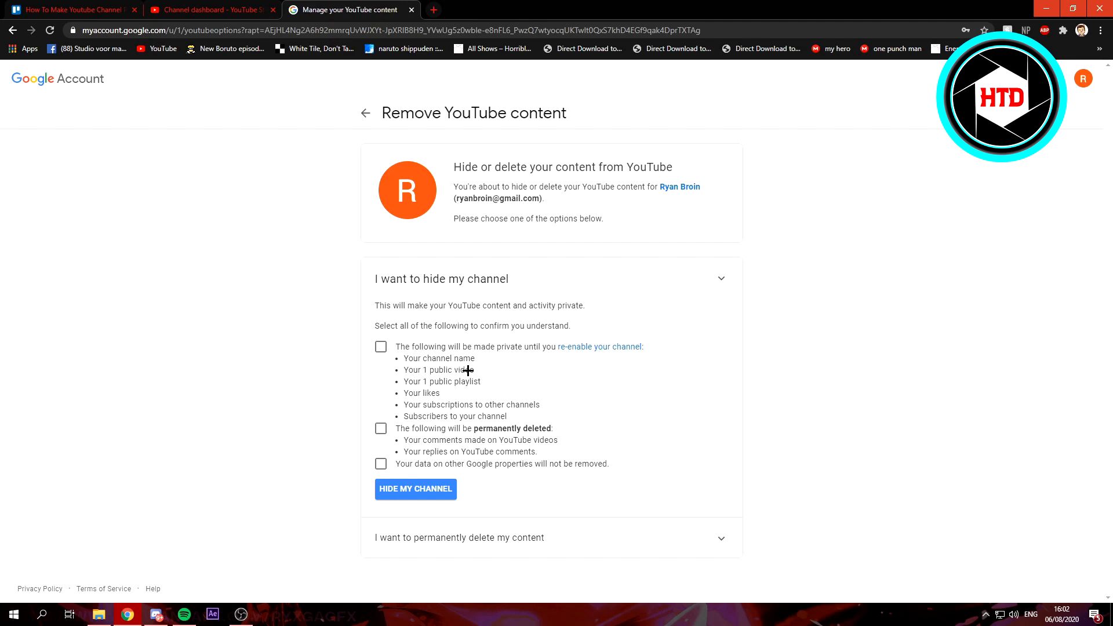
pyautogui.moveTo(442, 393)
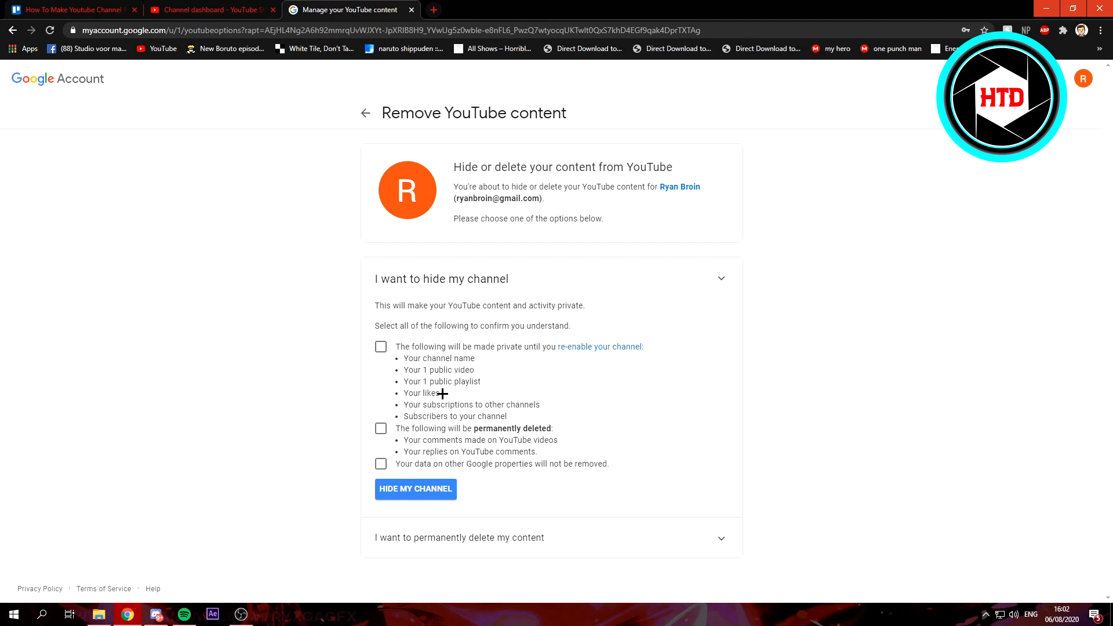
pyautogui.moveTo(386, 355)
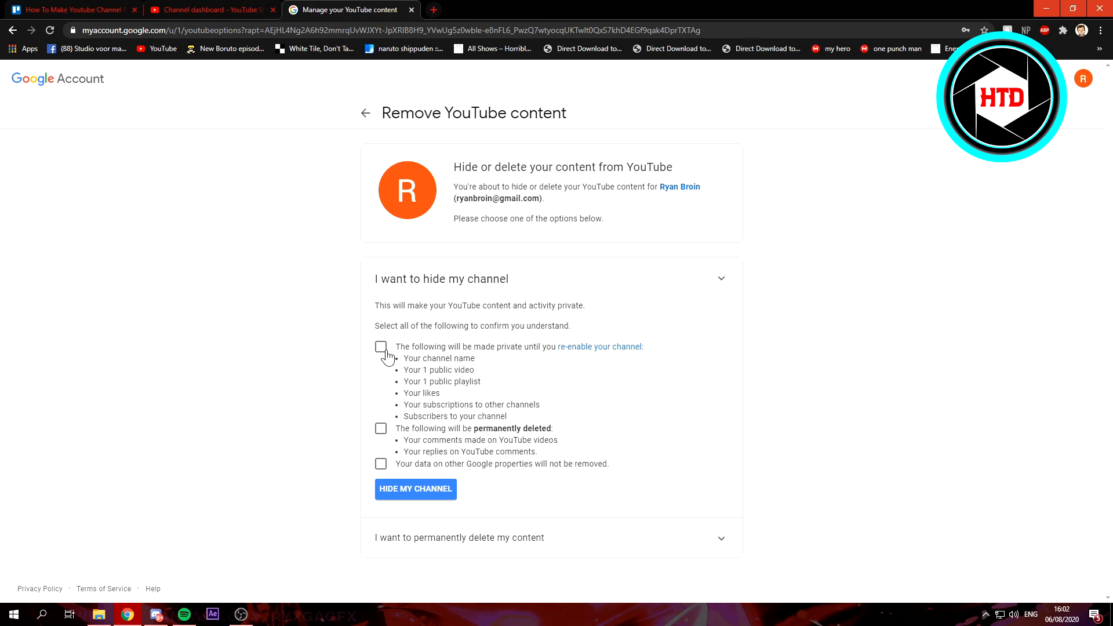
pyautogui.click(380, 346)
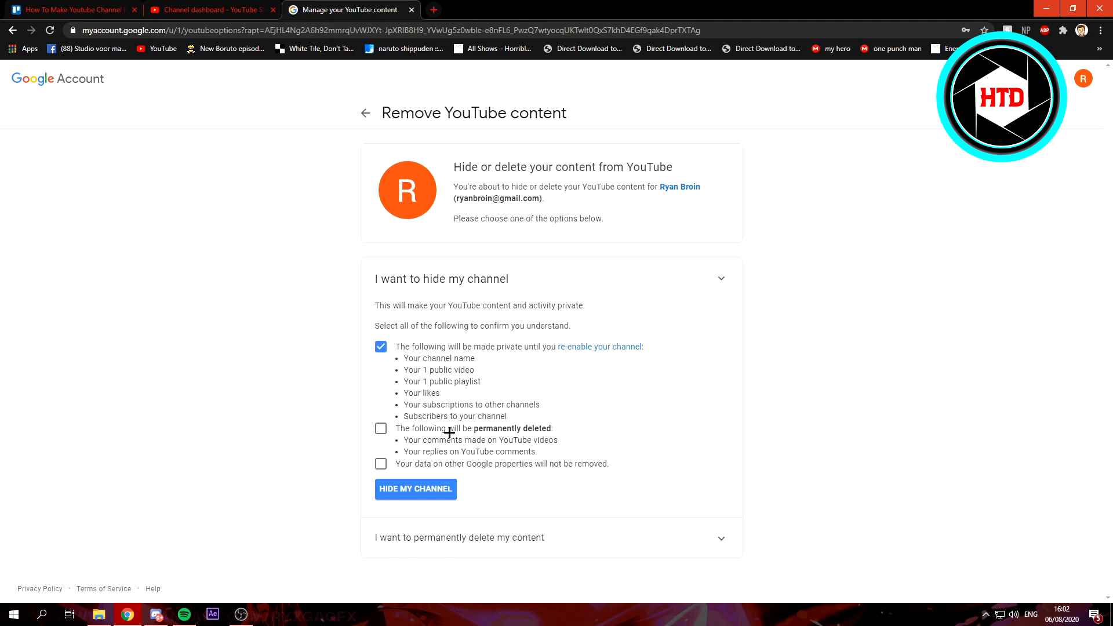
pyautogui.moveTo(436, 443)
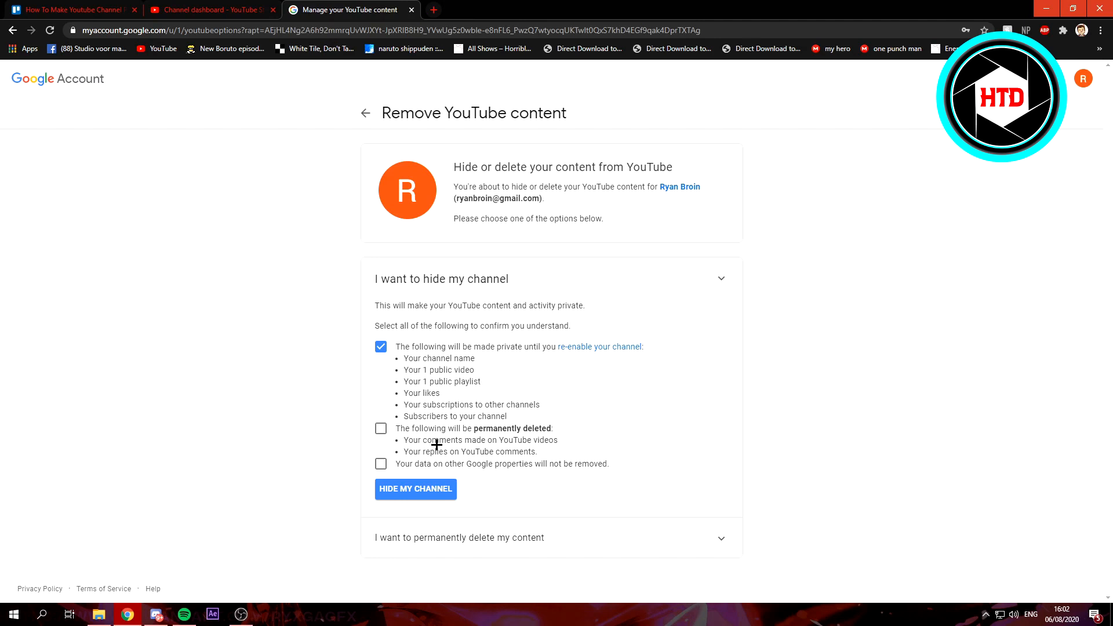
pyautogui.moveTo(490, 452)
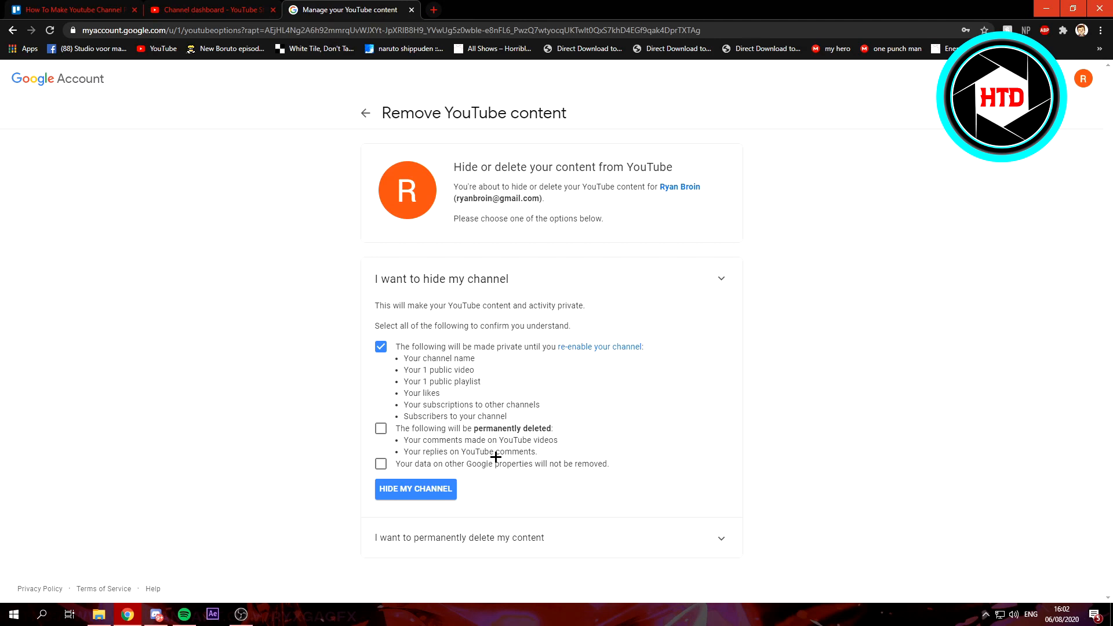
pyautogui.moveTo(419, 429)
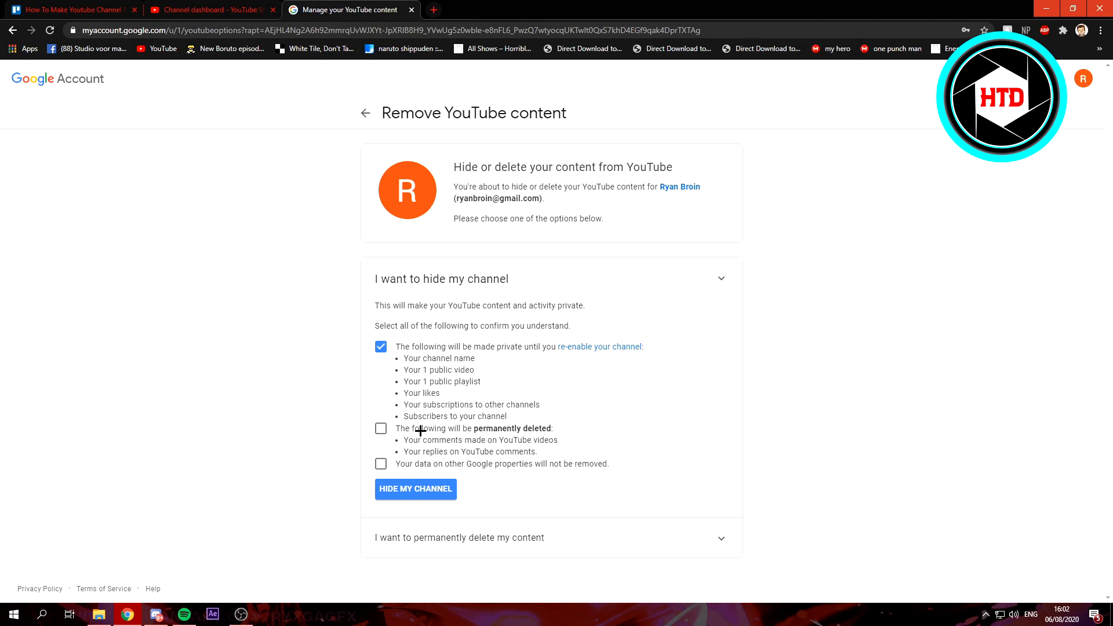
pyautogui.click(380, 428)
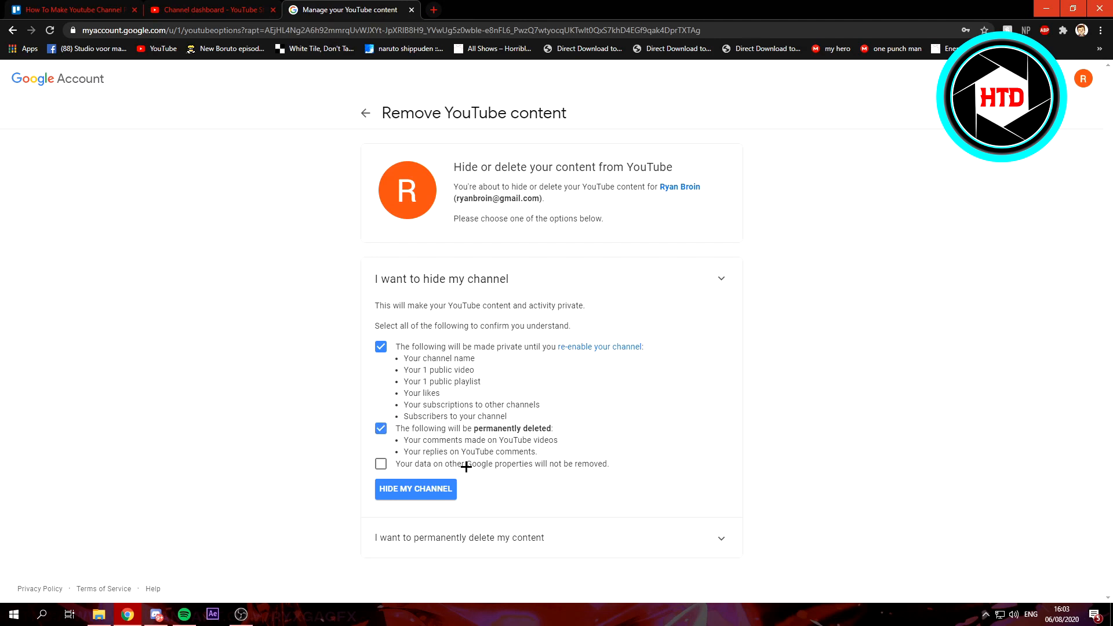
pyautogui.moveTo(598, 468)
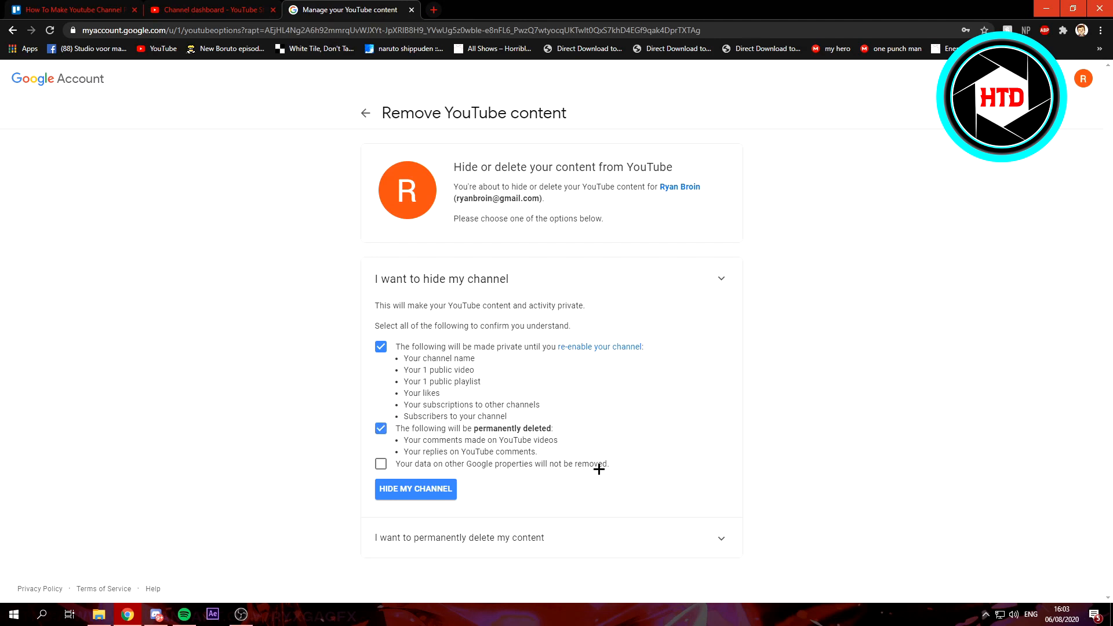
pyautogui.click(380, 464)
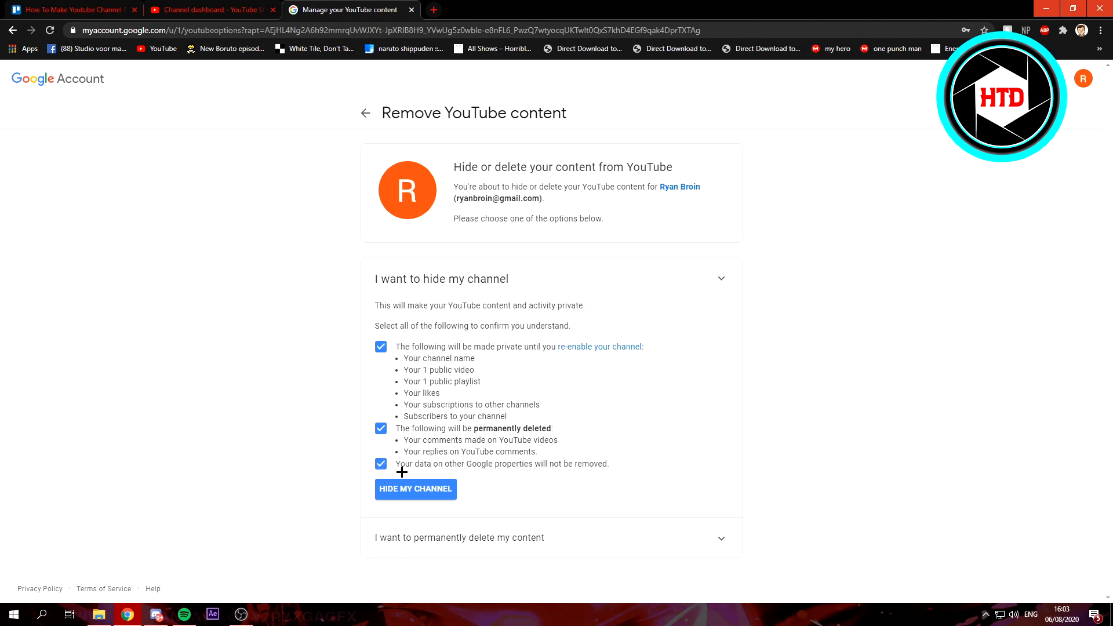
pyautogui.moveTo(437, 502)
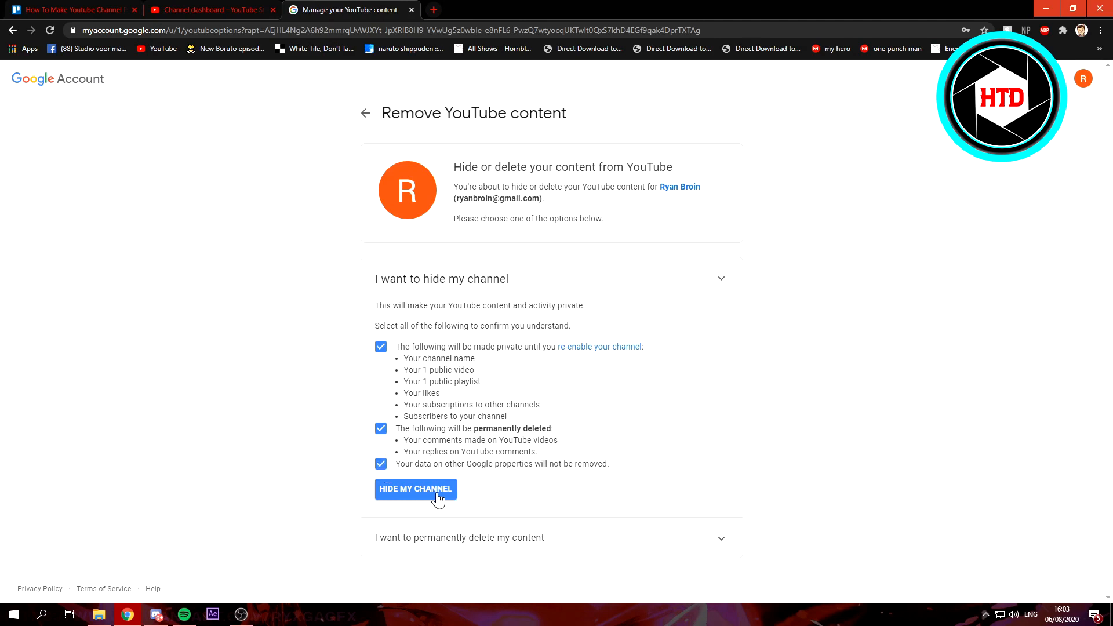